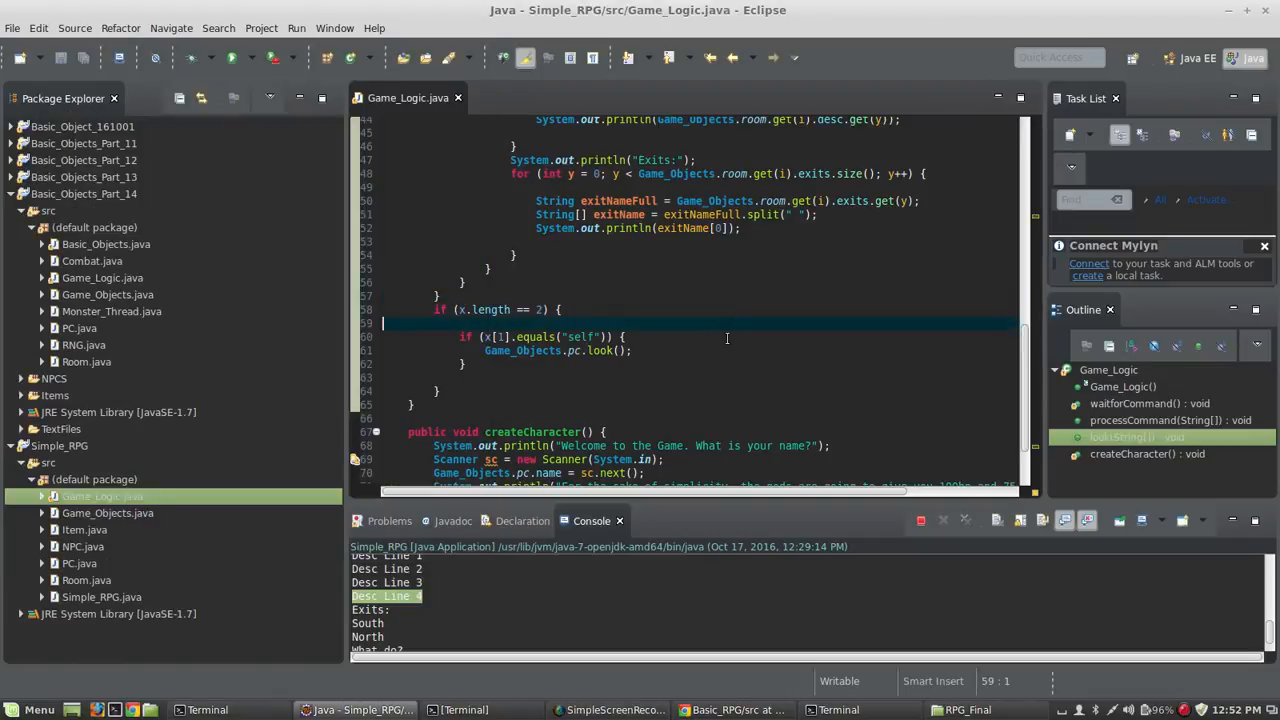
Open PC.java to review look() printing hp and accuracy, then launch Simple_RPG.
{"action": "scroll", "scroll_direction": "up", "scroll_amount": 3}
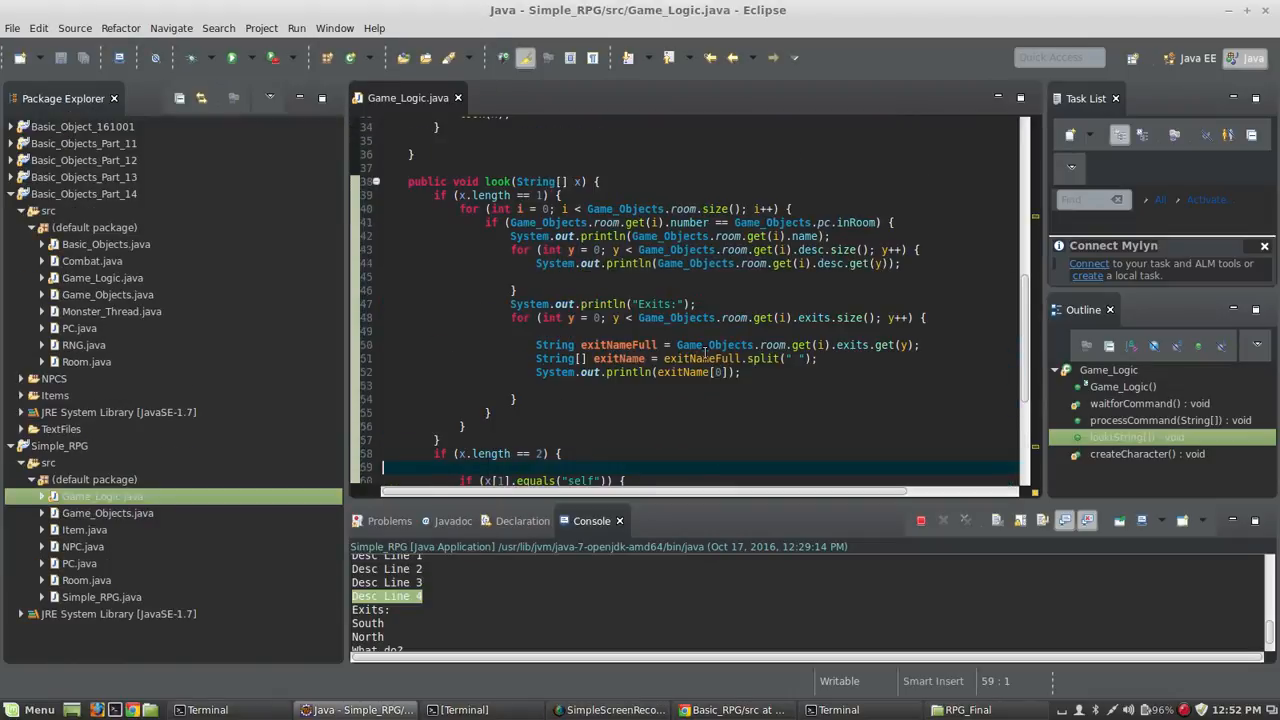
{"action": "mouse_move", "coordinate": [703, 355]}
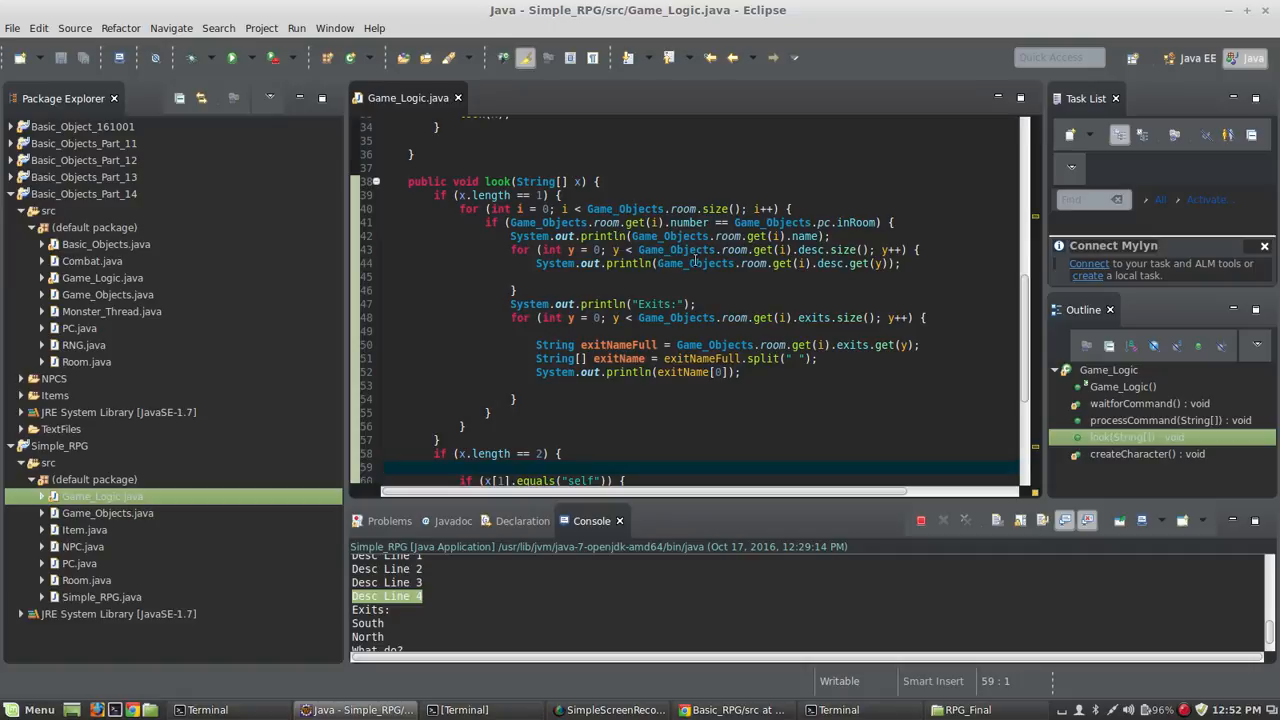
{"action": "mouse_move", "coordinate": [710, 333]}
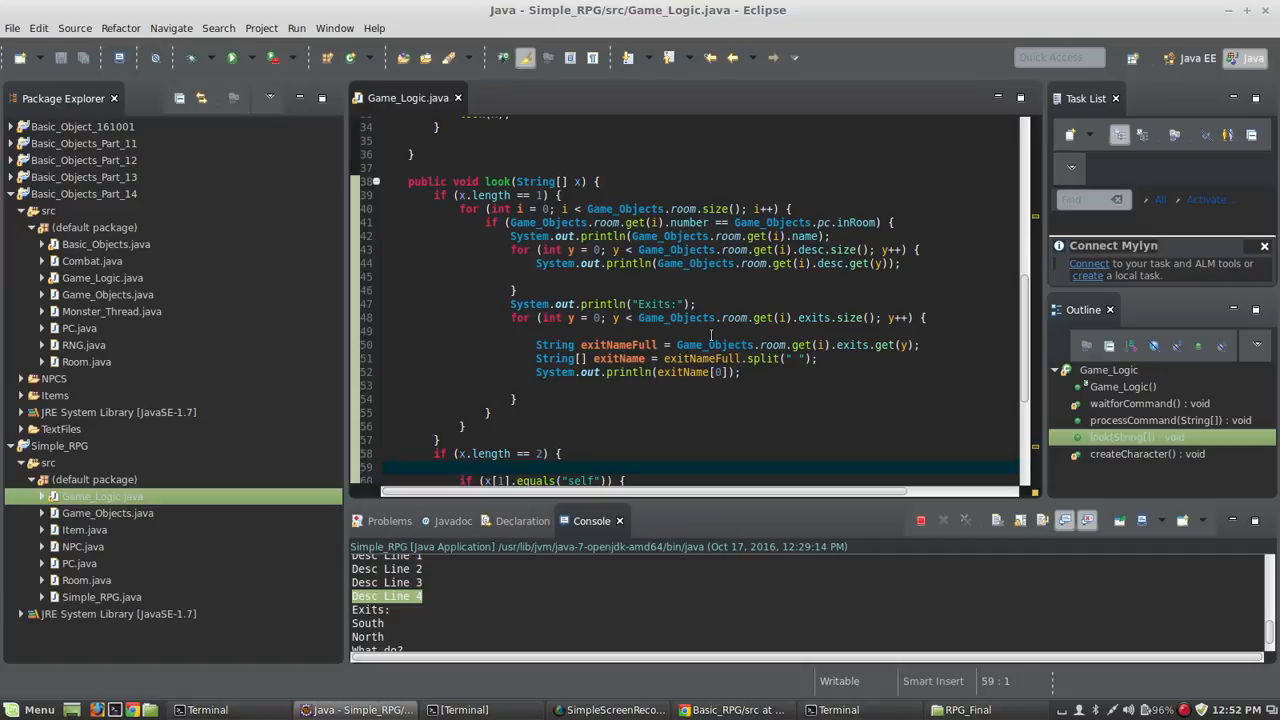
{"action": "scroll", "scroll_direction": "down", "scroll_amount": 3}
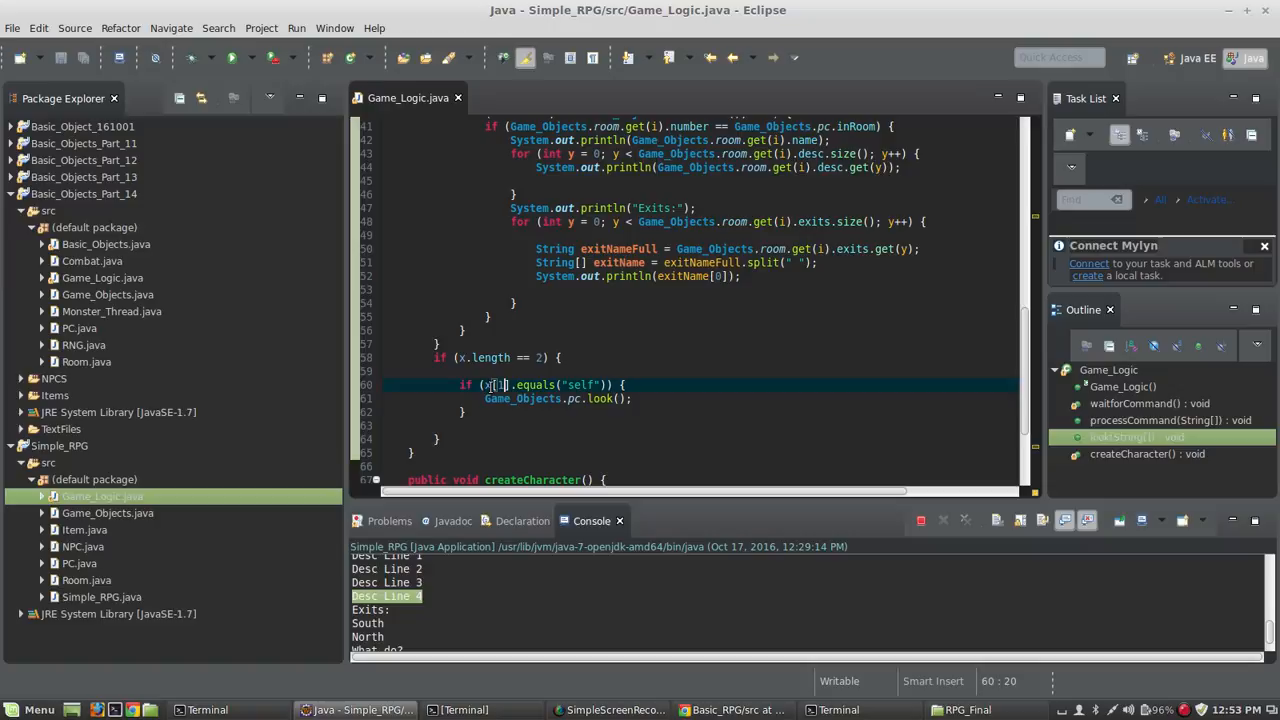
{"action": "mouse_move", "coordinate": [536, 384]}
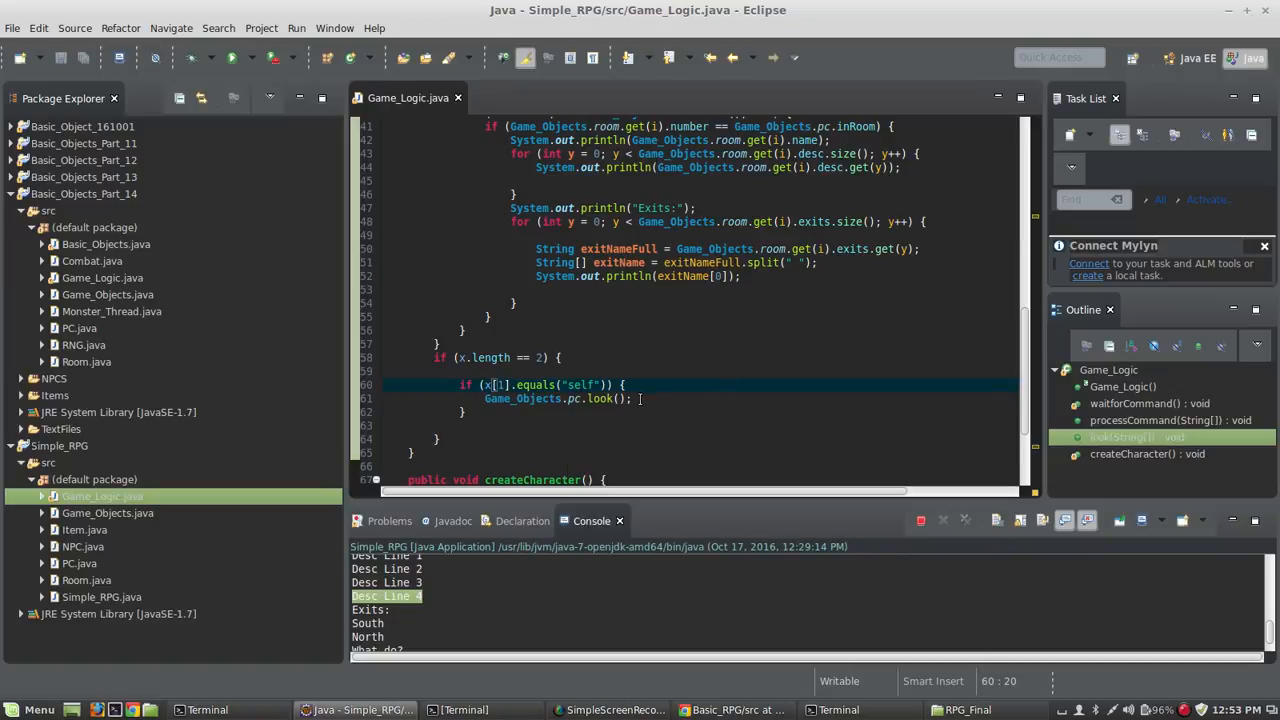
{"action": "left_click", "coordinate": [645, 398]}
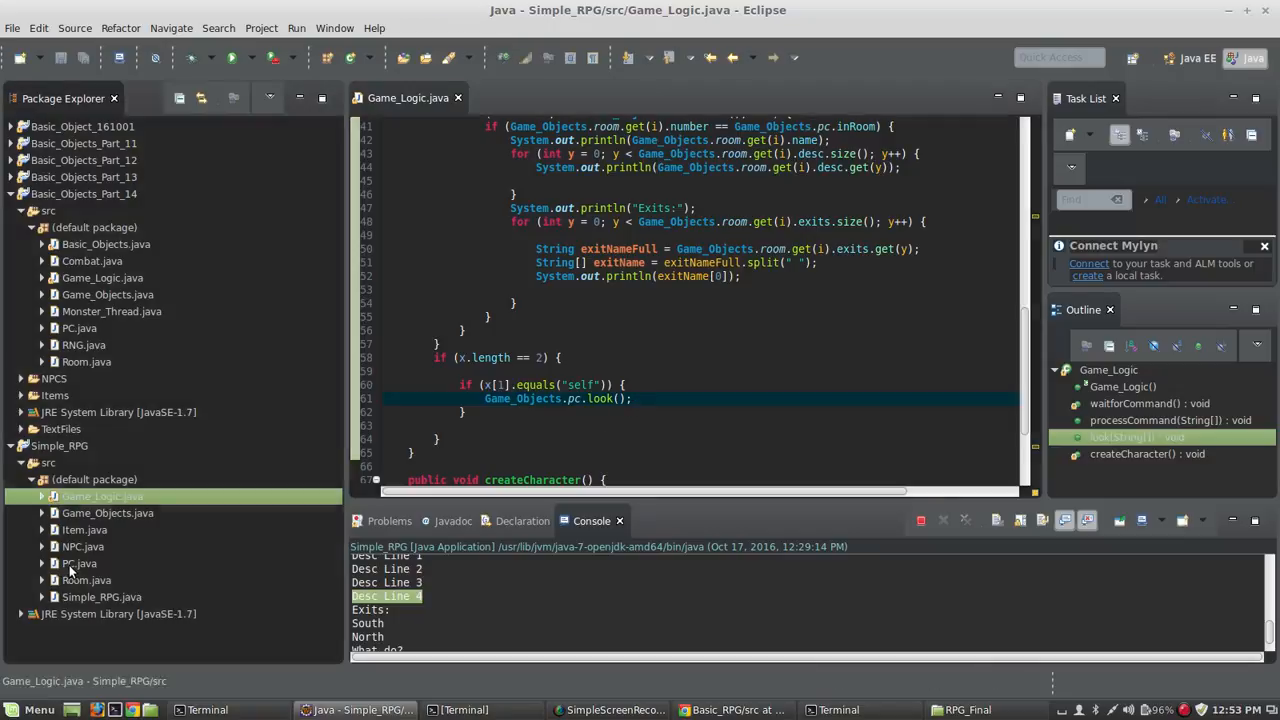
{"action": "left_click", "coordinate": [80, 563]}
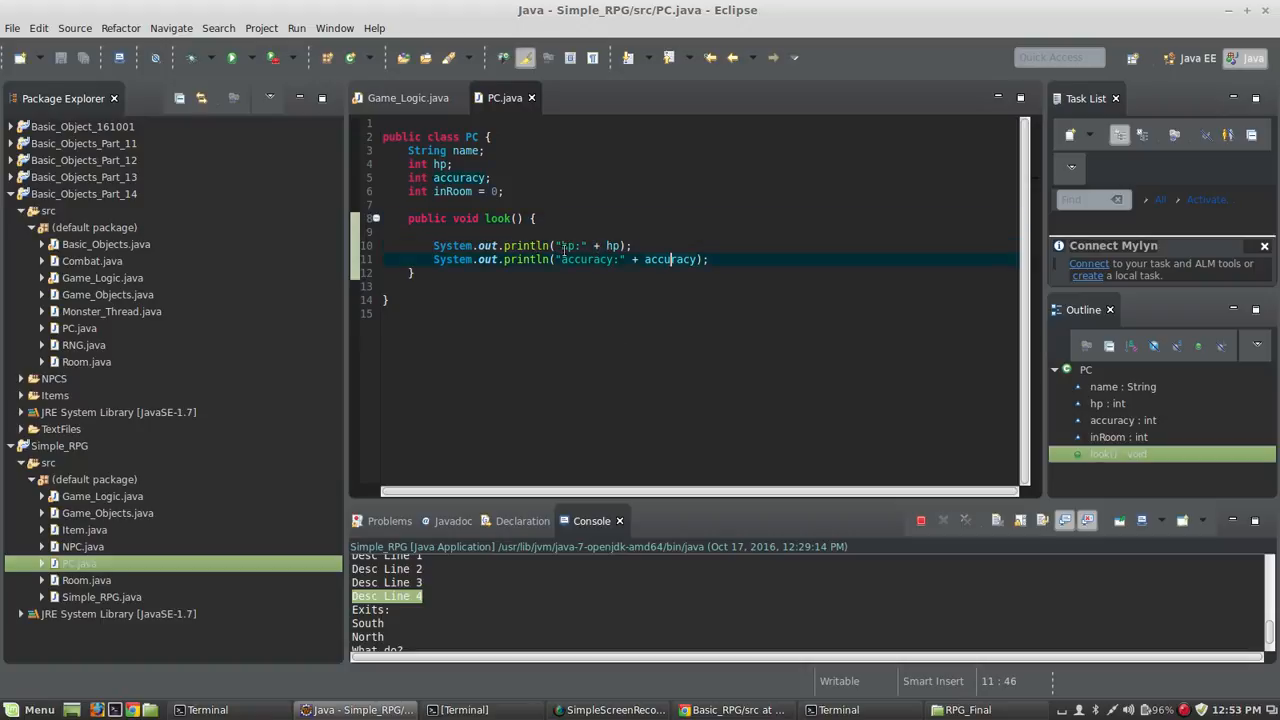
{"action": "left_click", "coordinate": [710, 259]}
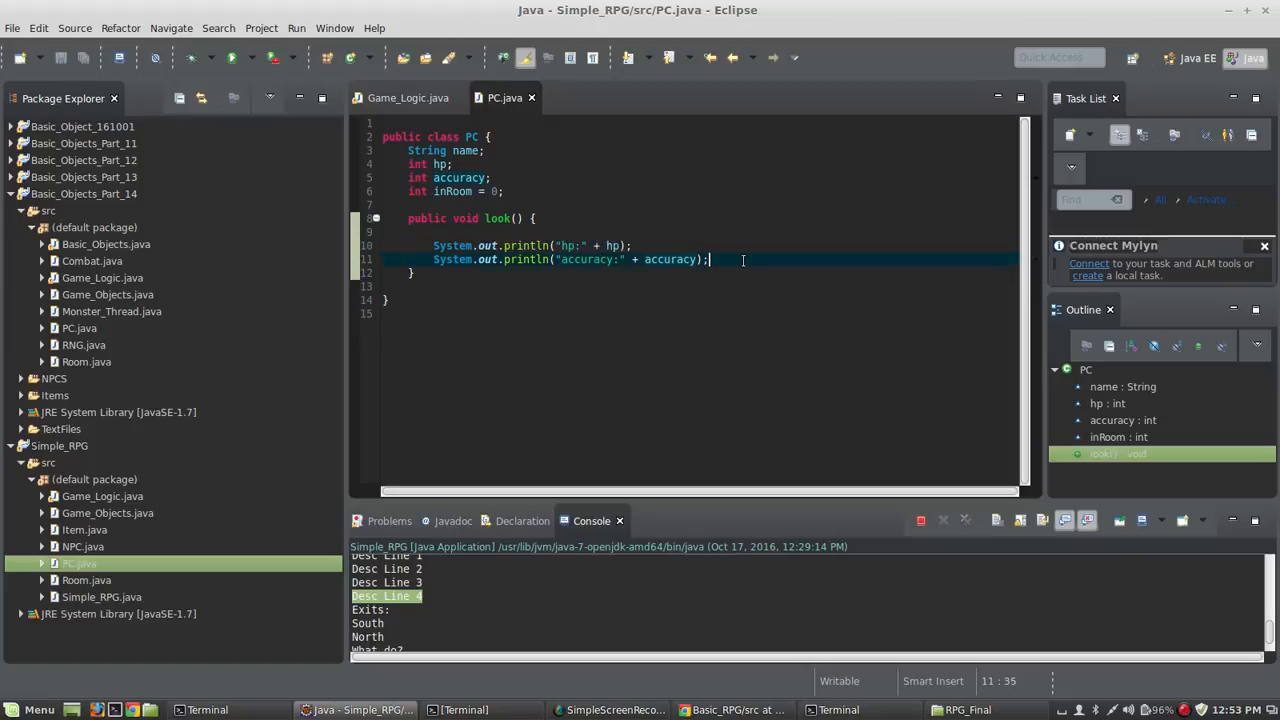
{"action": "left_click", "coordinate": [407, 97]}
{"action": "type", "text": "look"}
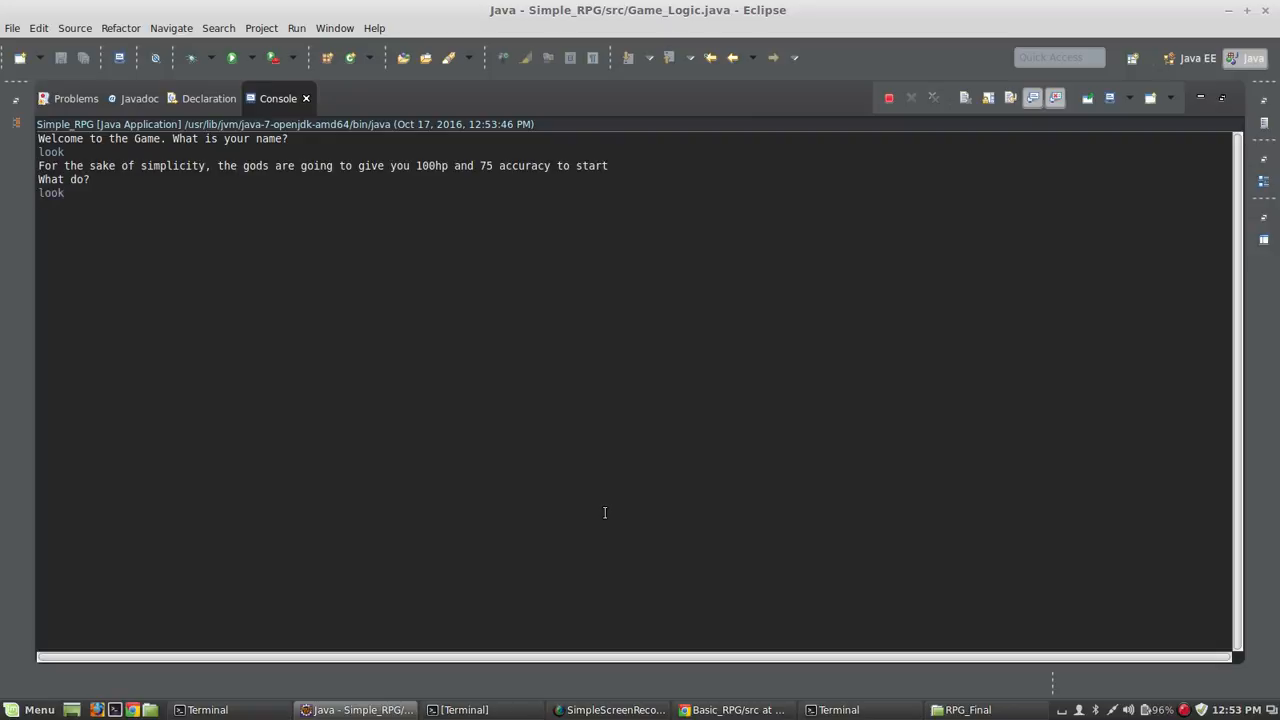
Enter 'look', then 'look self' in the console, which prints hp:100 and accuracy:75.
{"action": "key", "text": "Return"}
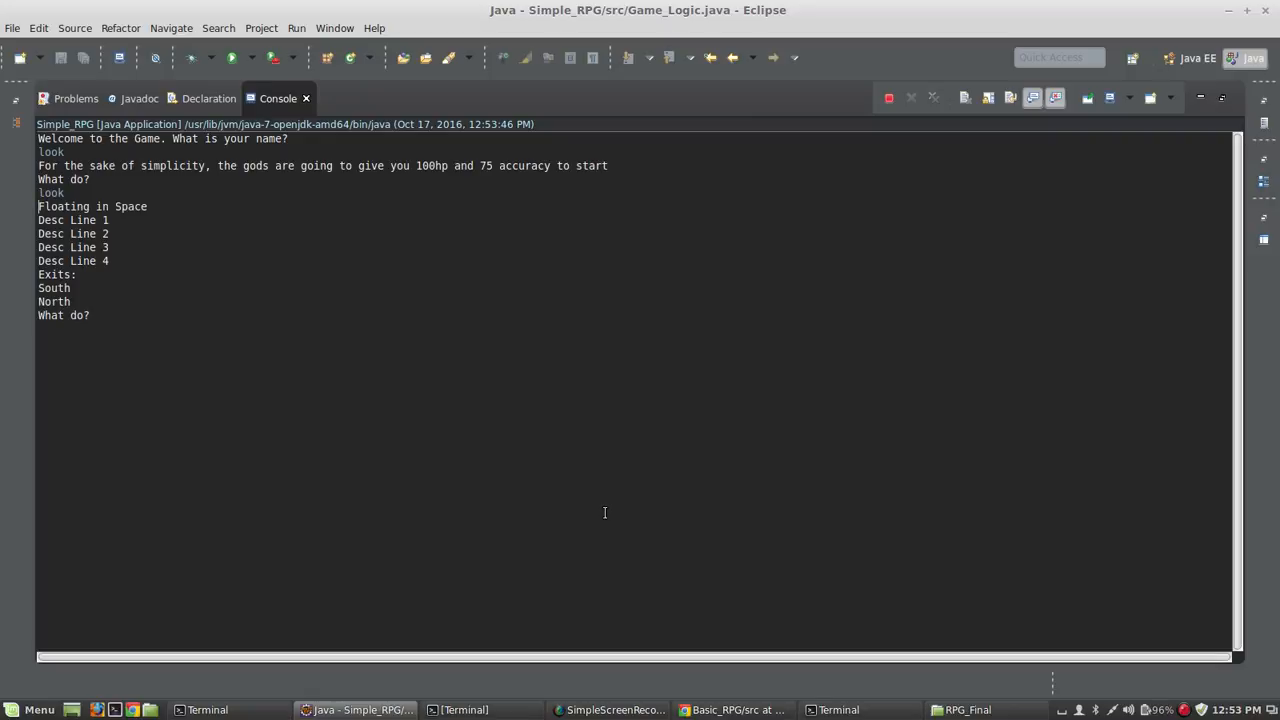
{"action": "type", "text": "look"}
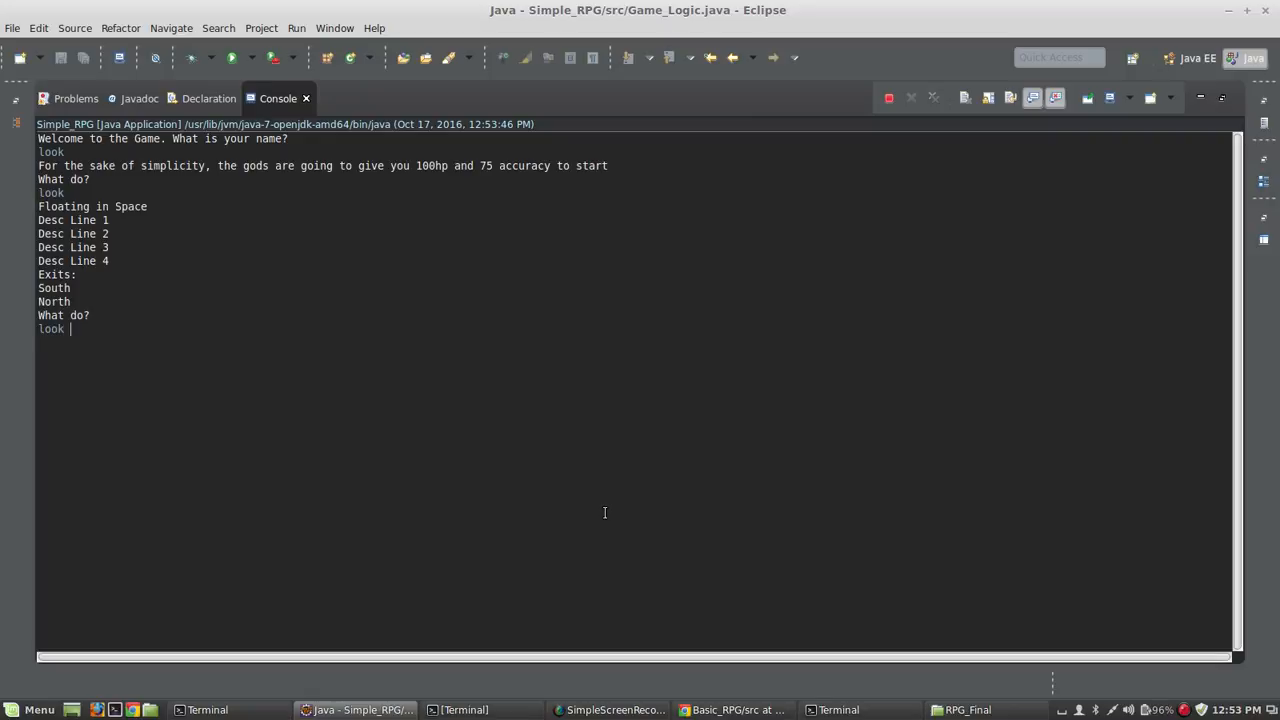
{"action": "type", "text": "self"}
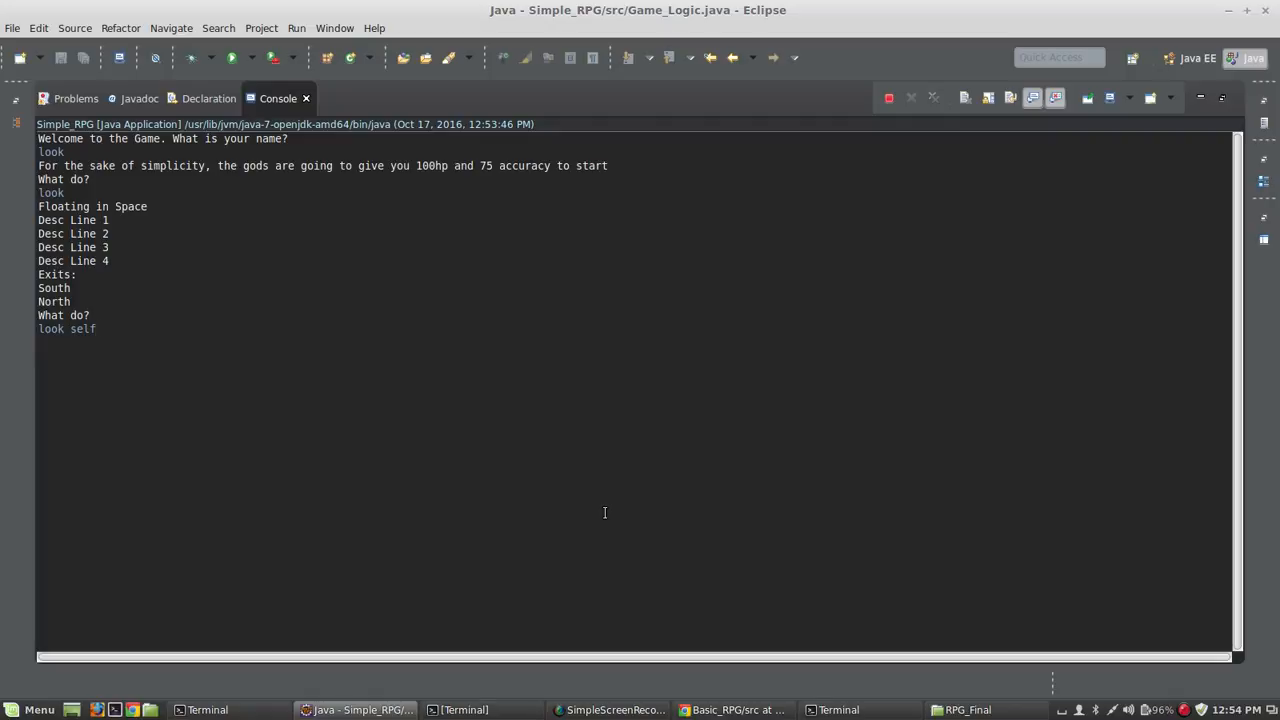
{"action": "key", "text": "Return"}
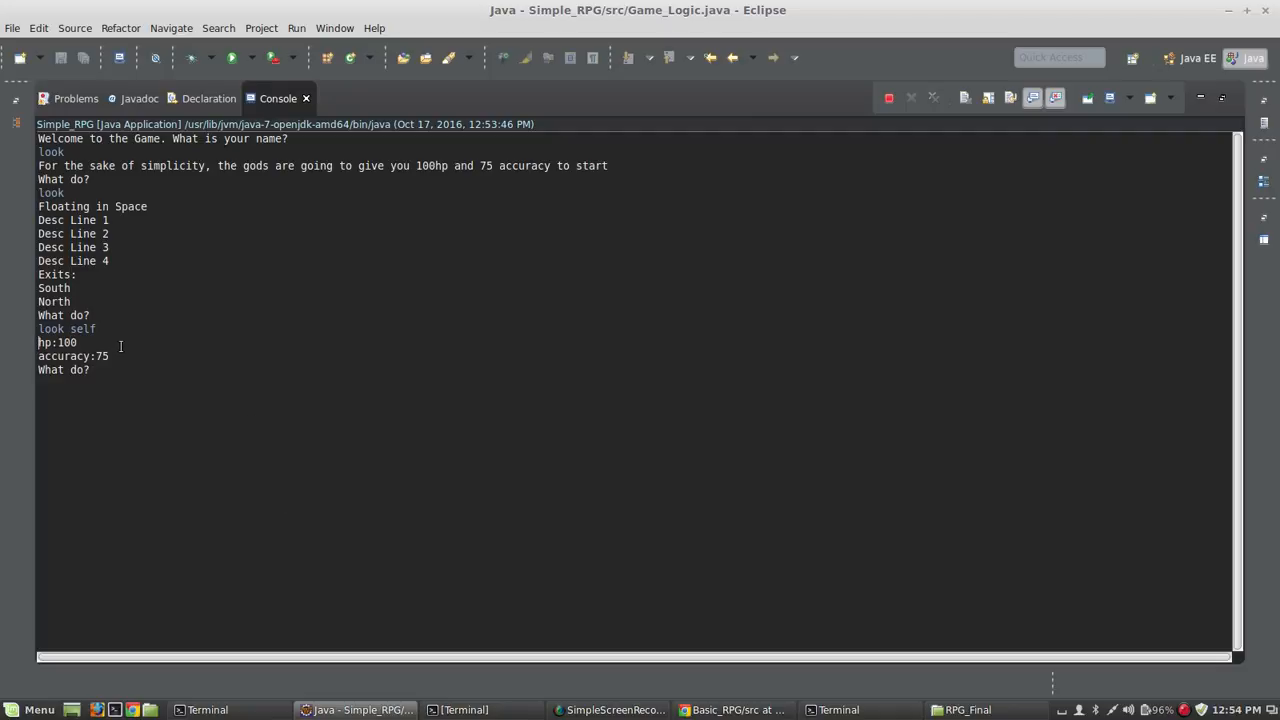
{"action": "mouse_move", "coordinate": [200, 700]}
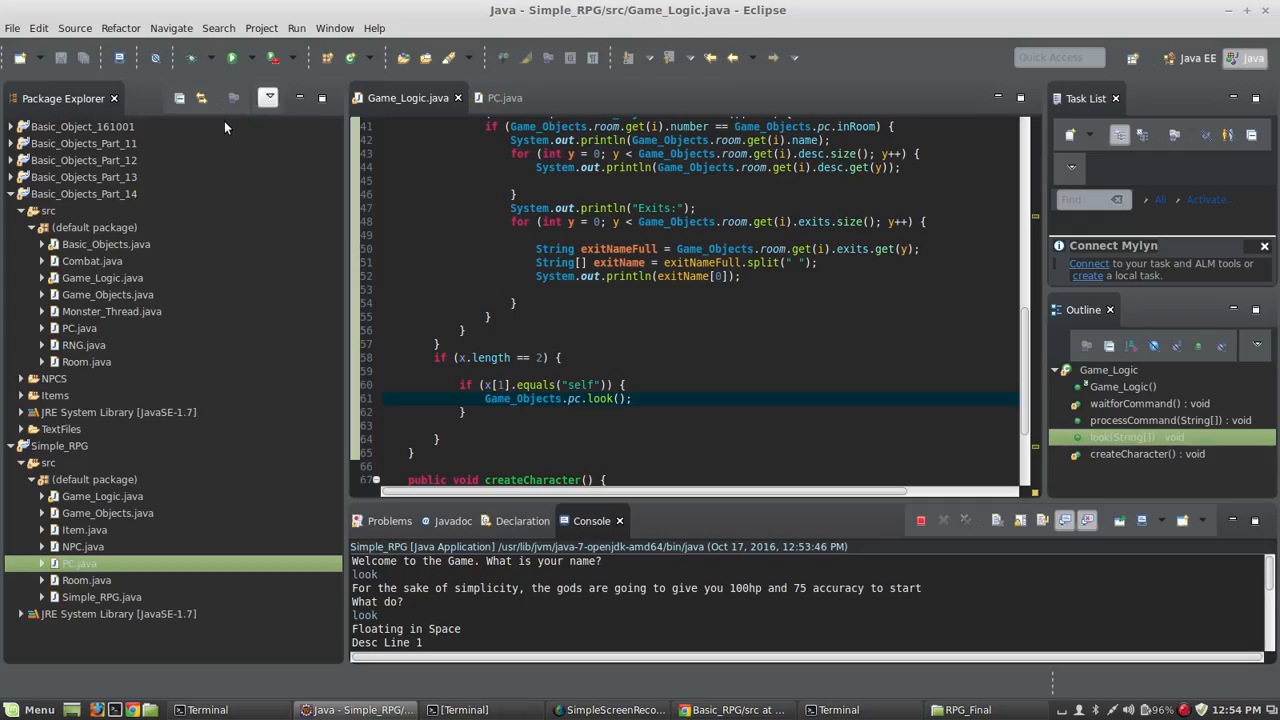
{"action": "scroll", "scroll_direction": "down", "scroll_amount": 3}
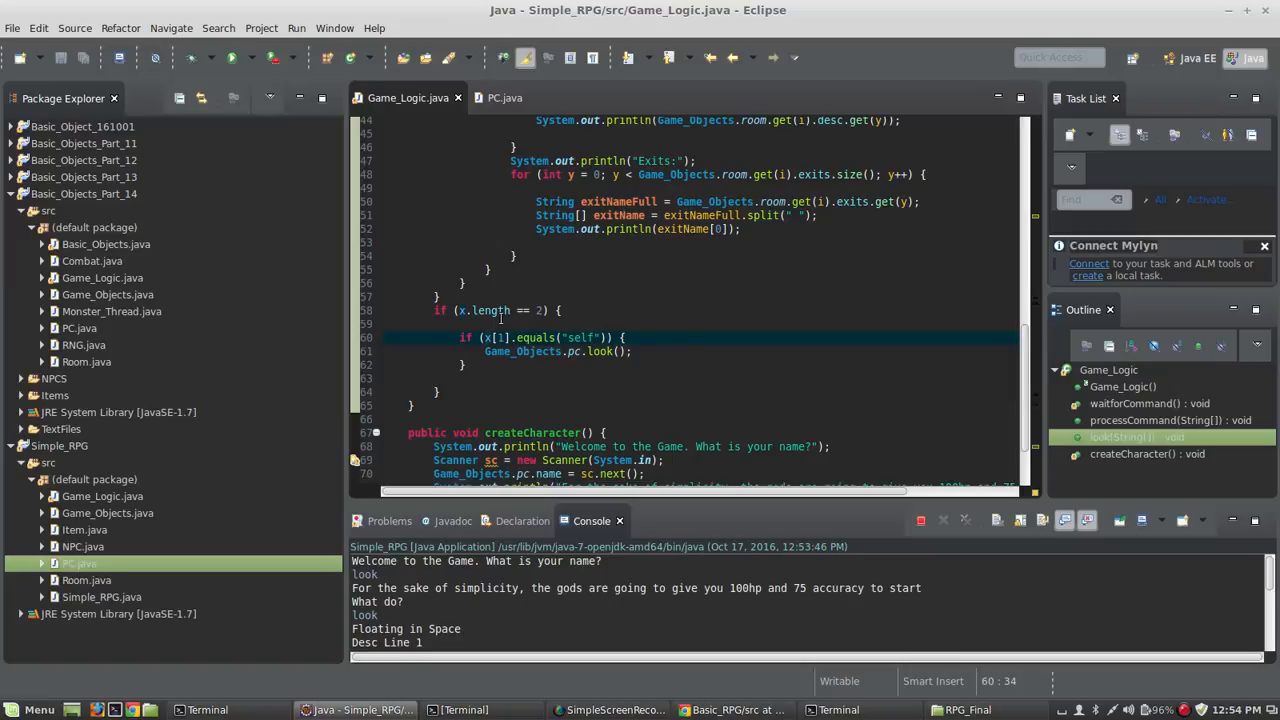
{"action": "left_click", "coordinate": [497, 337]}
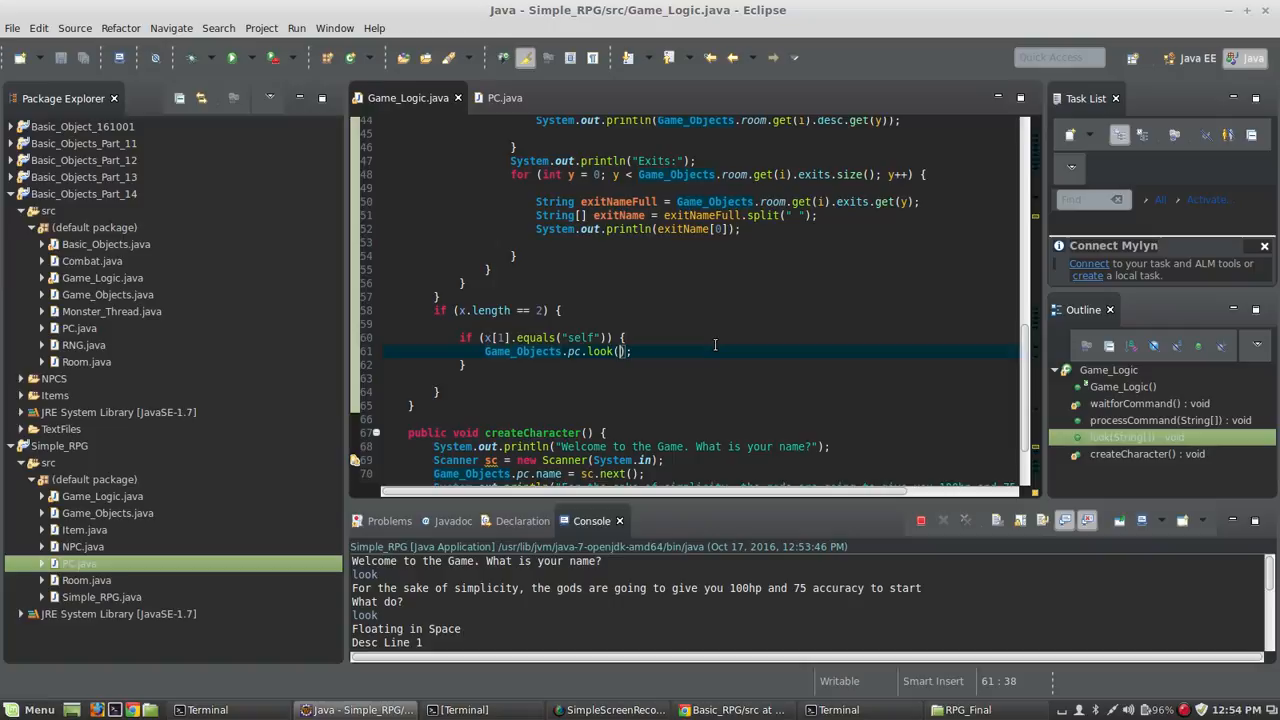
{"action": "mouse_move", "coordinate": [694, 322]}
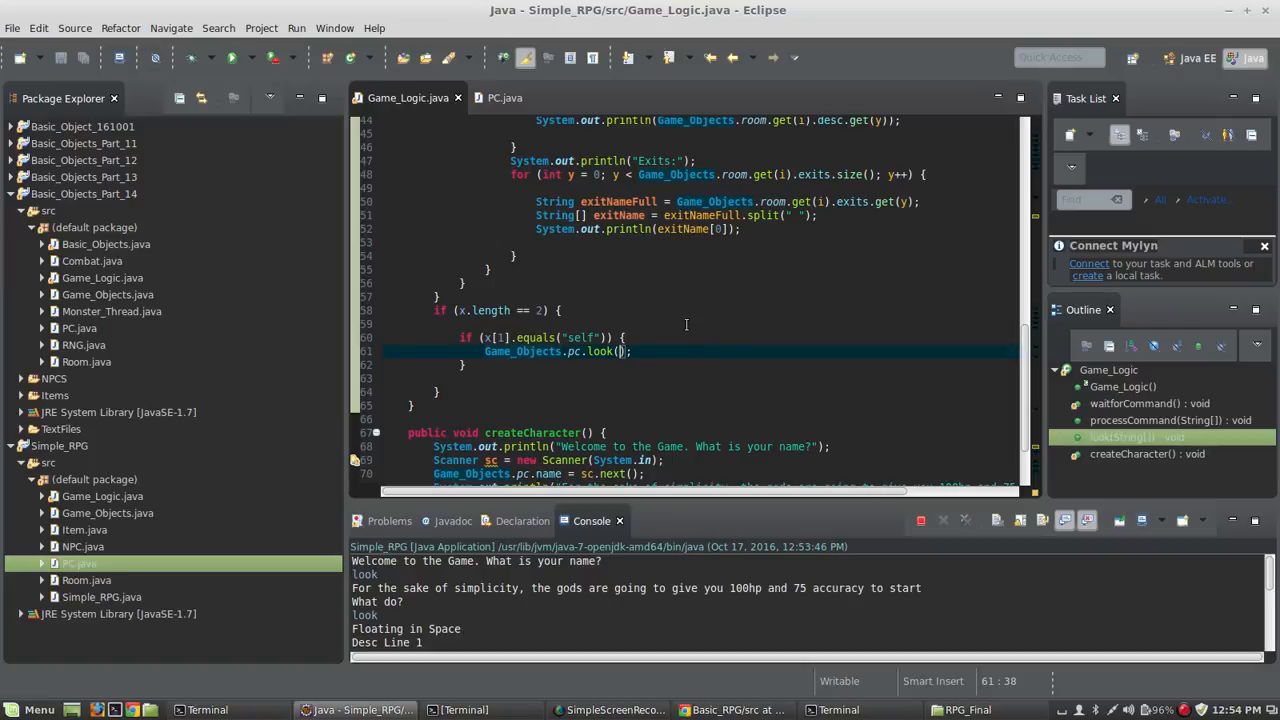
{"action": "mouse_move", "coordinate": [700, 336]}
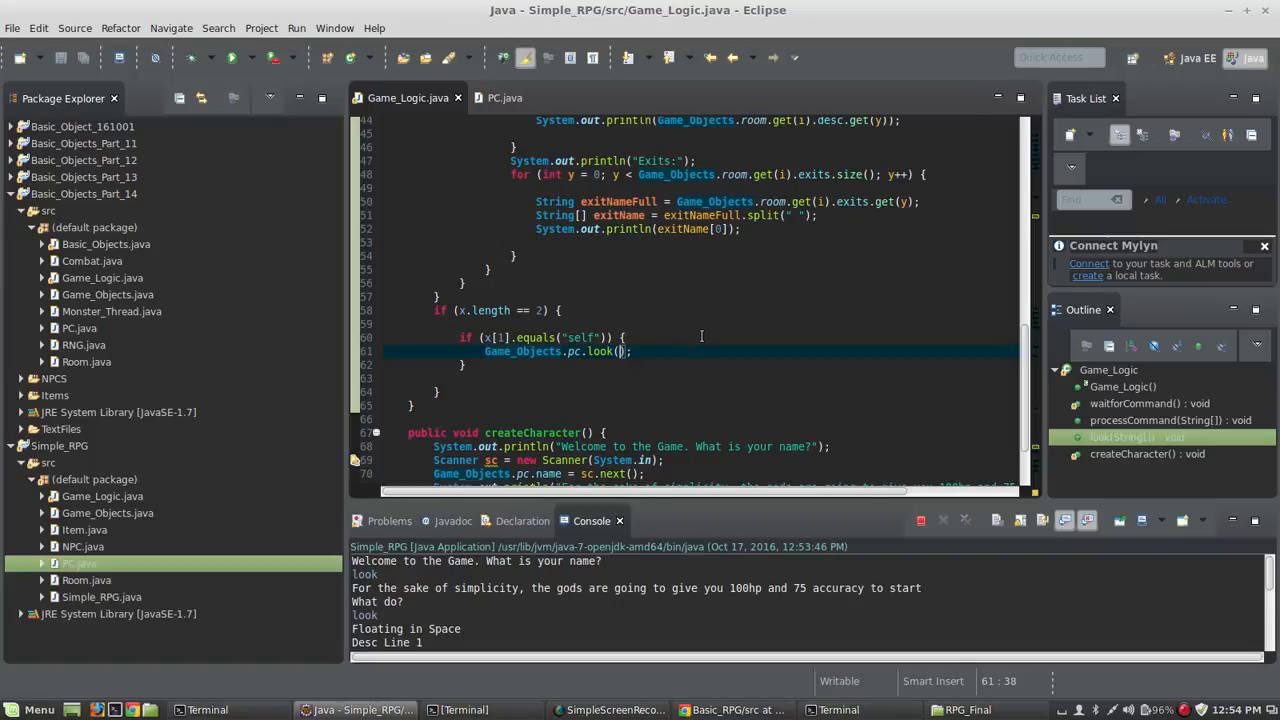
{"action": "mouse_move", "coordinate": [690, 335]}
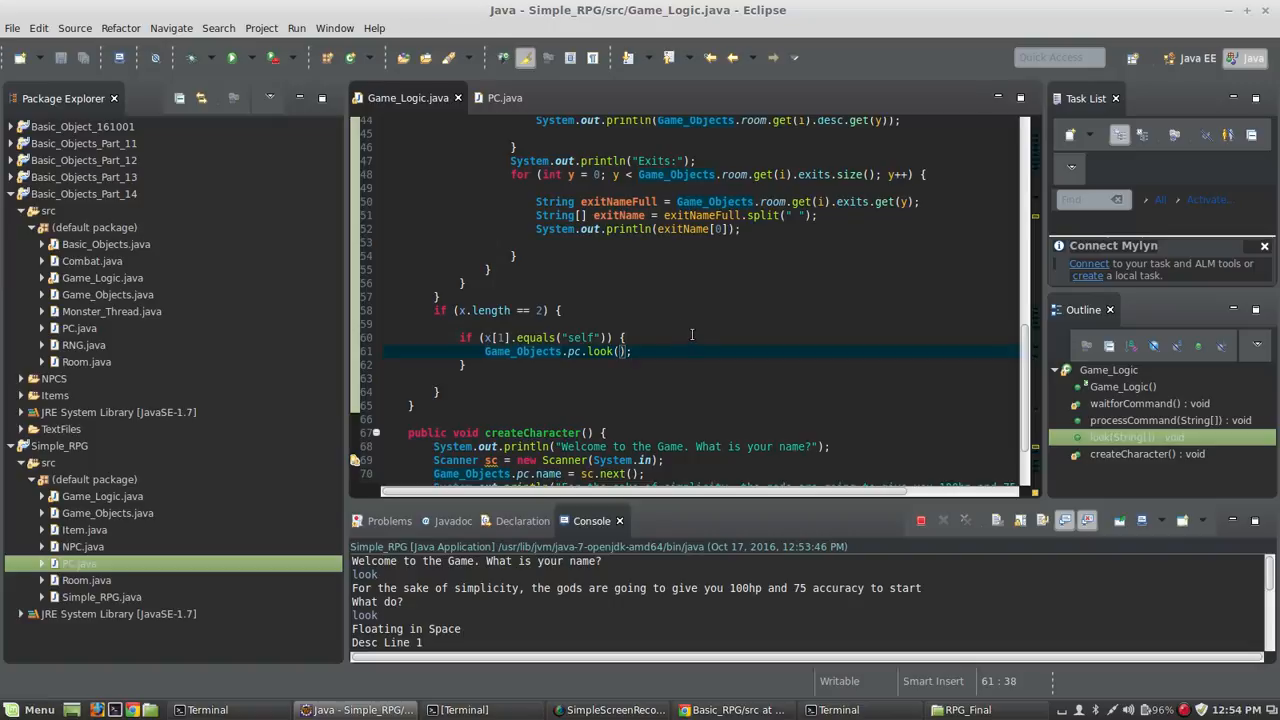